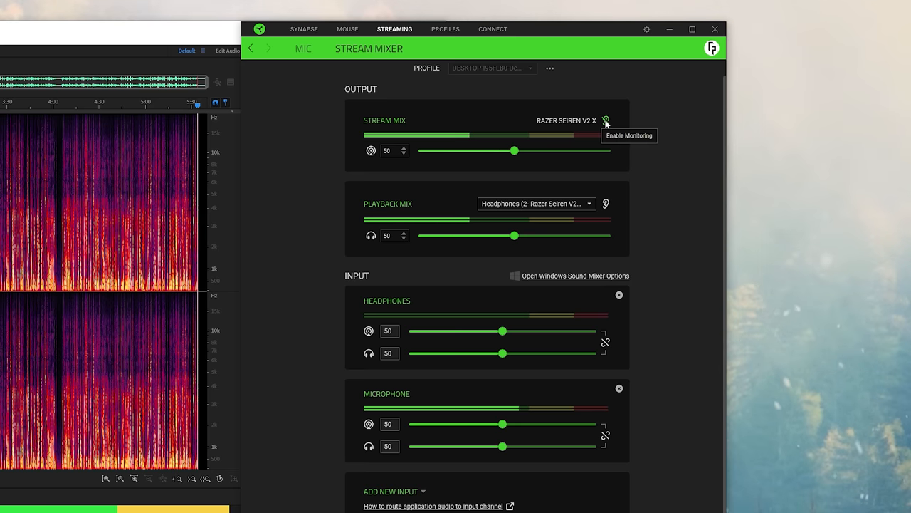
{"action": "mouse_move", "coordinate": [620, 385]}
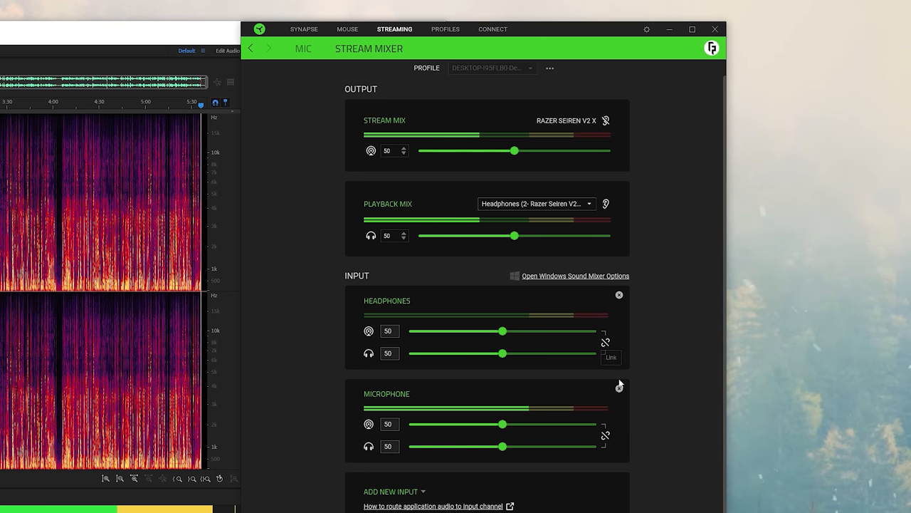
{"action": "mouse_move", "coordinate": [390, 166]}
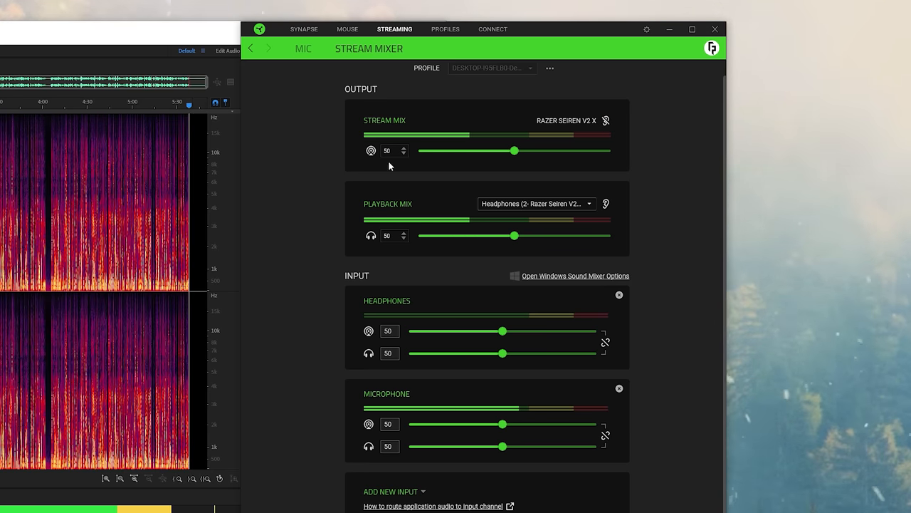
{"action": "mouse_move", "coordinate": [634, 298]}
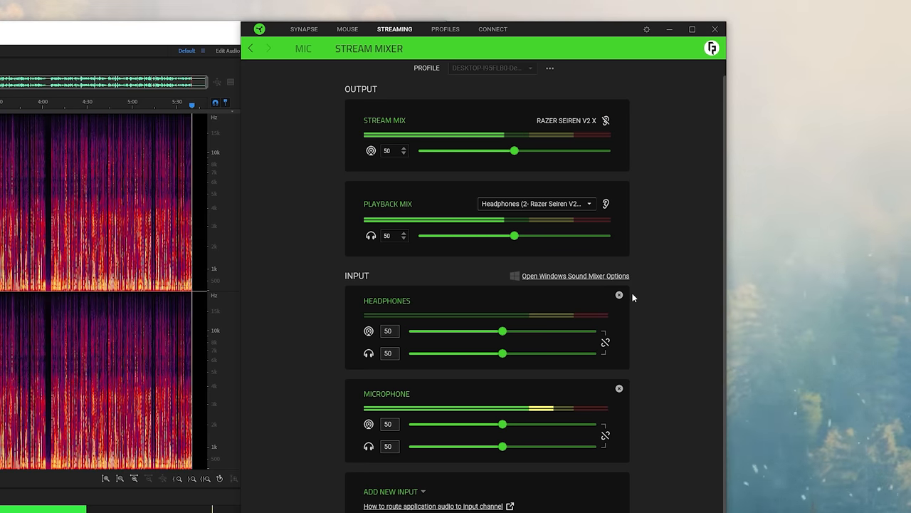